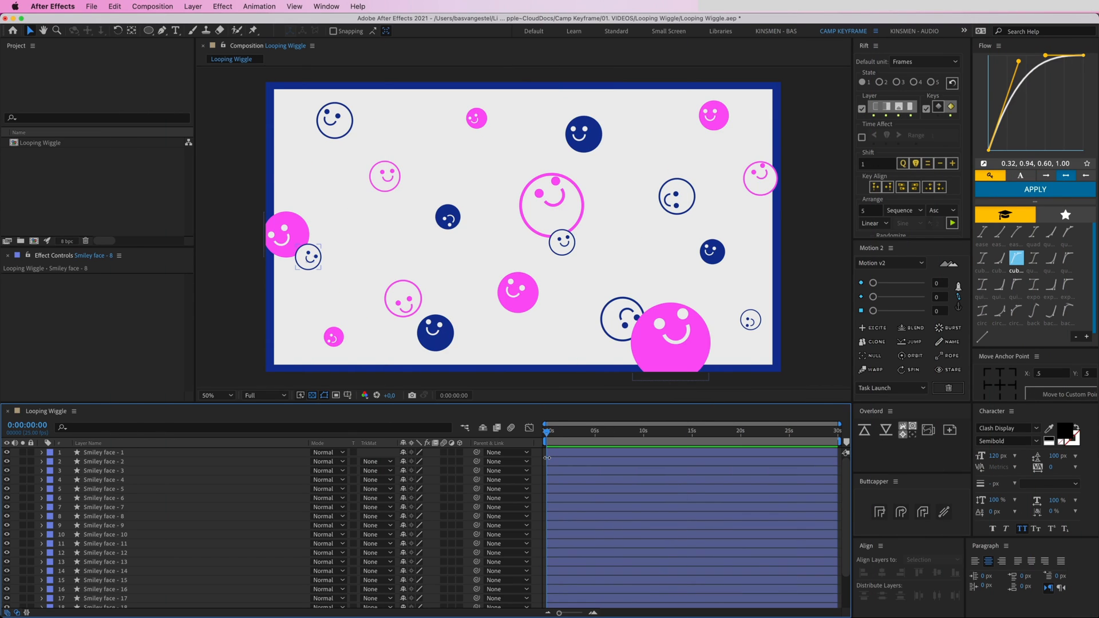
Enable an expression on the Position property of the Smiley face - 8 layer.
{"action": "left_click", "coordinate": [599, 204]}
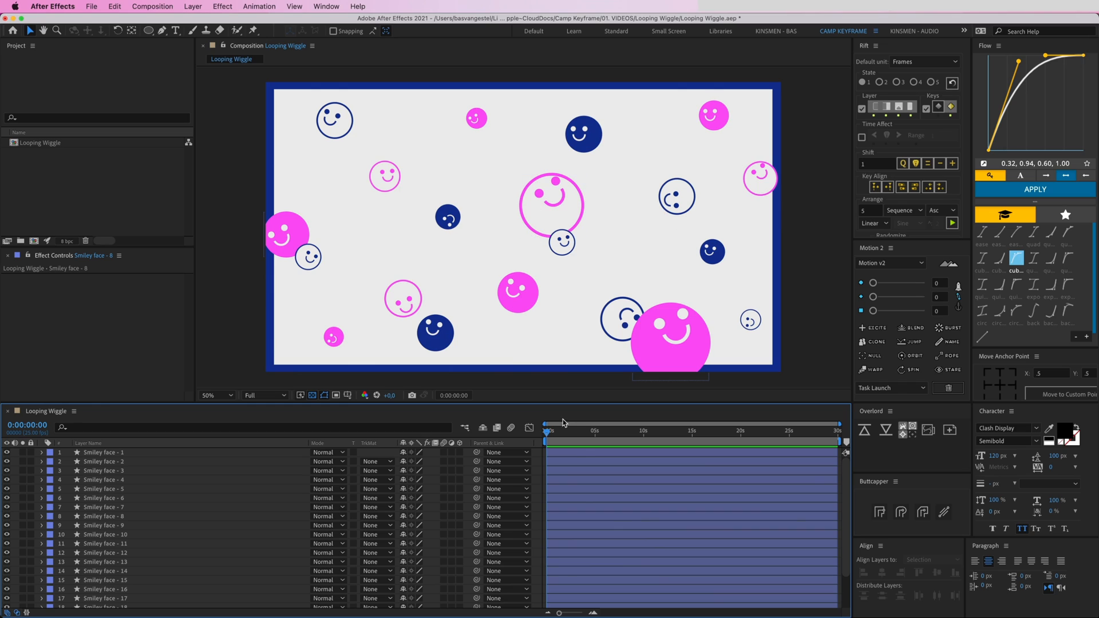
{"action": "mouse_move", "coordinate": [595, 236]}
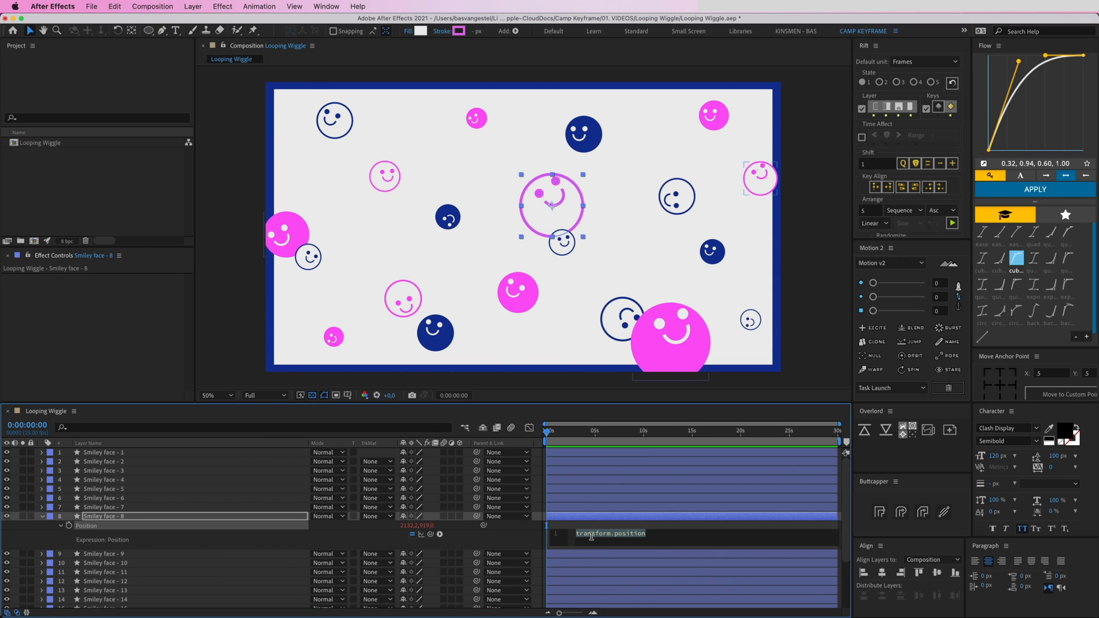
Enter wiggle(1,110) as the Position expression on Smiley face - 8 and commit it.
{"action": "type", "text": "wiggle()"}
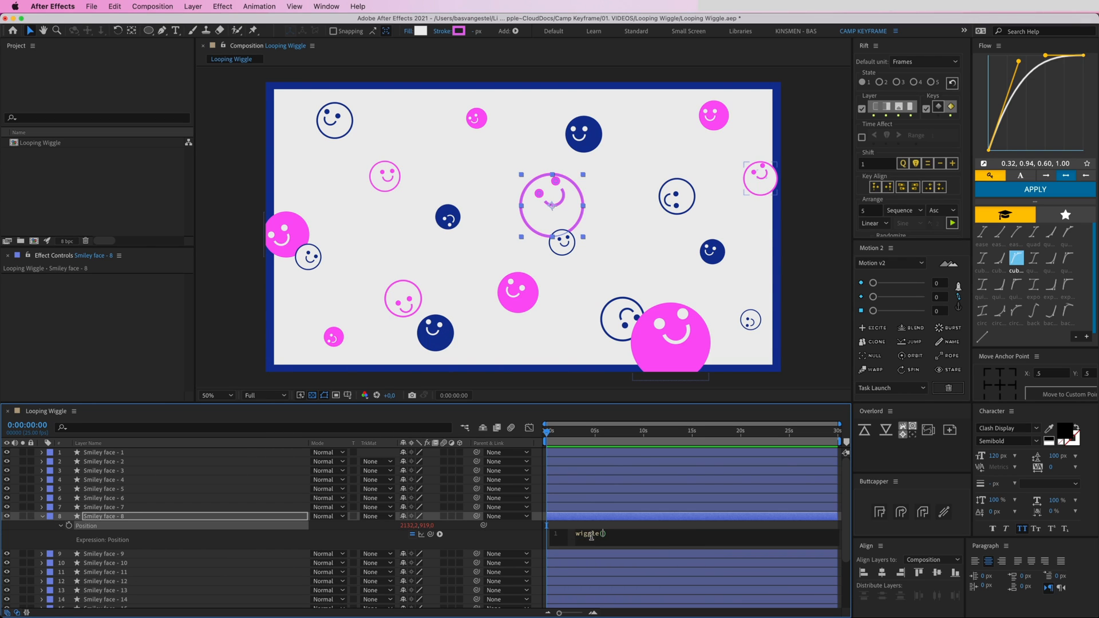
{"action": "type", "text": "1,"}
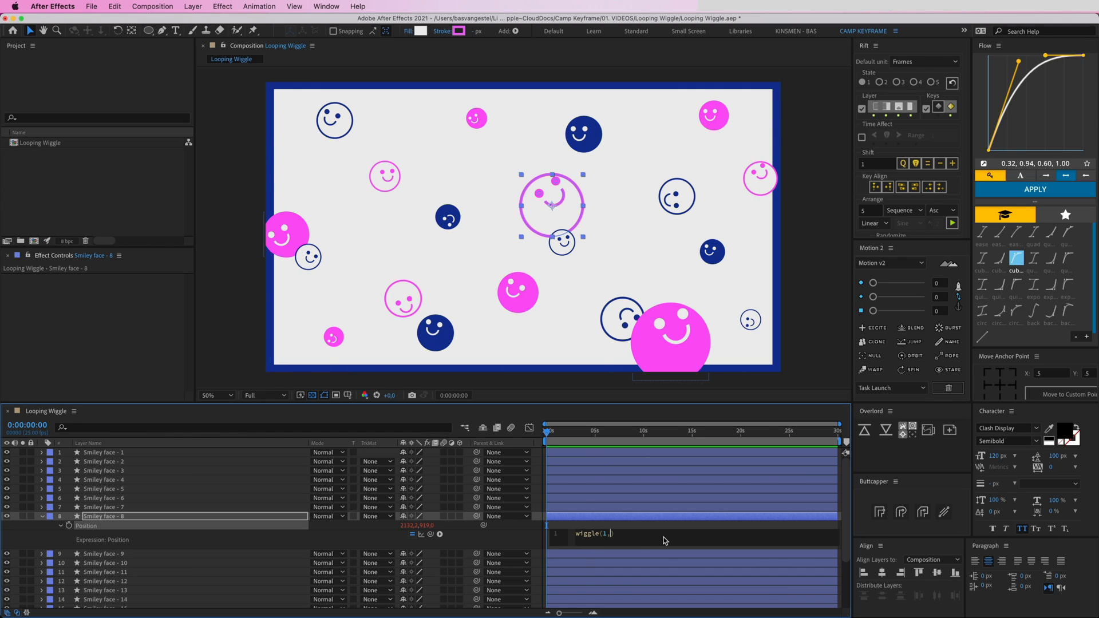
{"action": "type", "text": "110"}
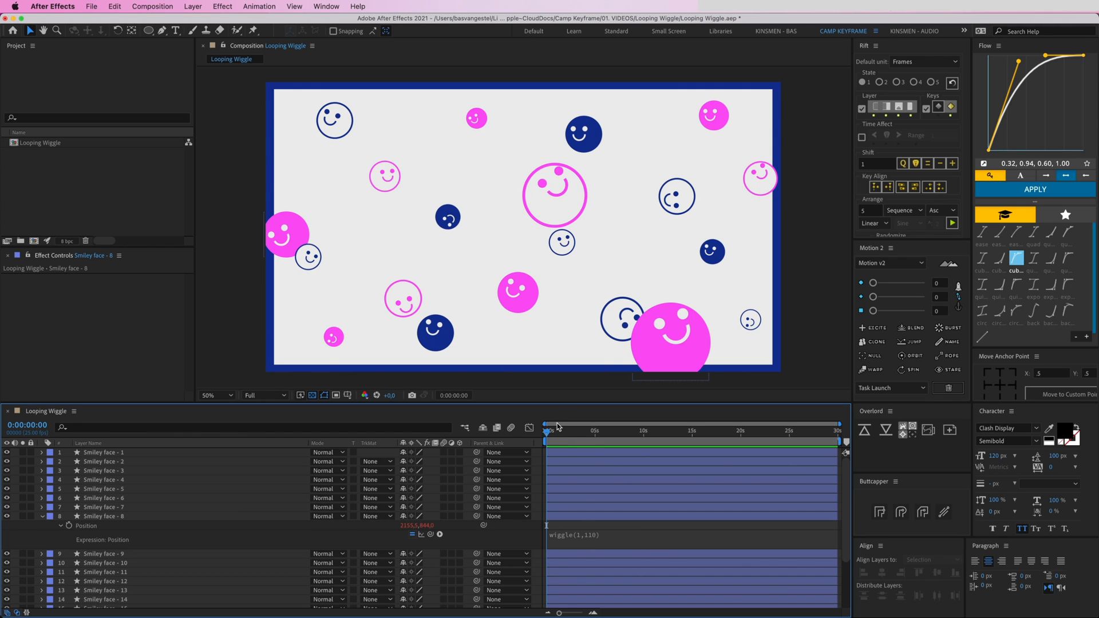
{"action": "left_click", "coordinate": [552, 429]}
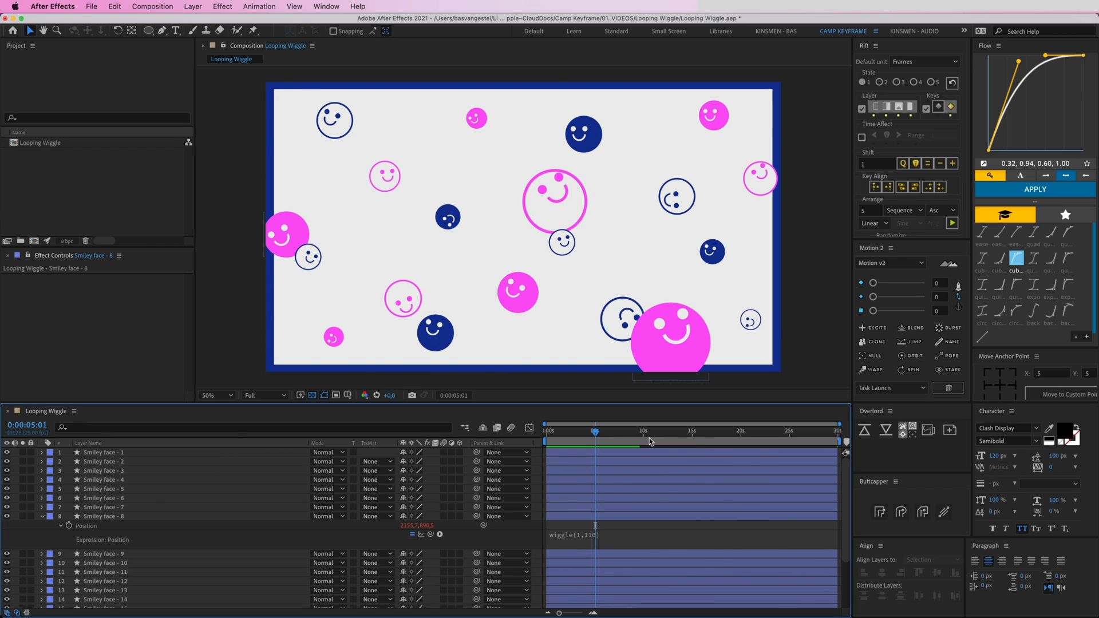
{"action": "left_click", "coordinate": [596, 430]}
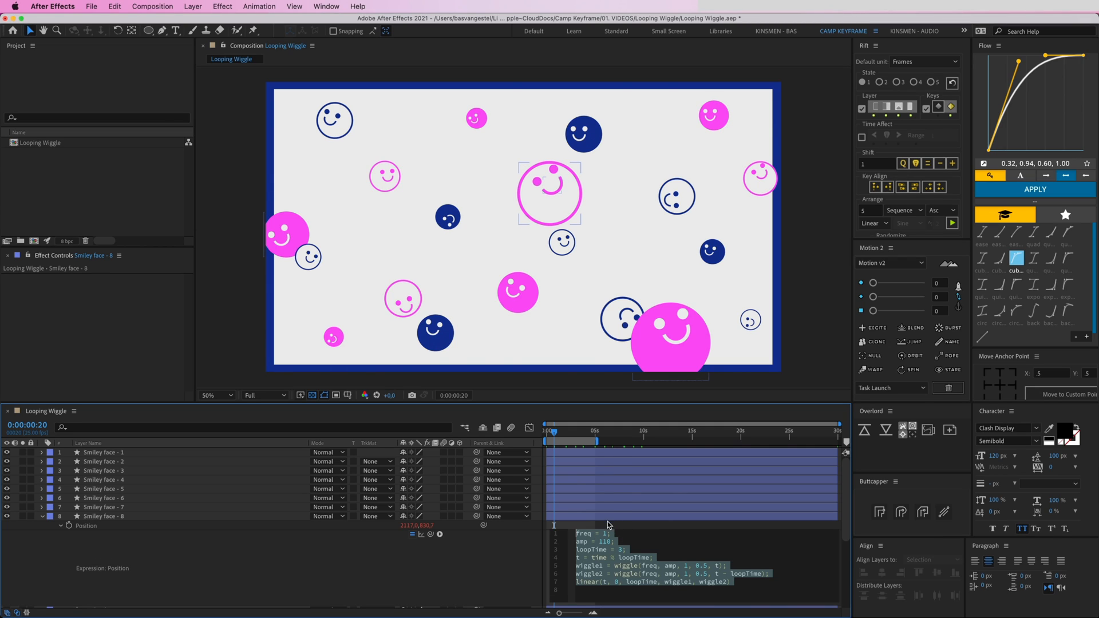
Scroll the timeline to review the expression with loopTime = 5 and amp = 110.
{"action": "scroll", "scroll_direction": "down", "scroll_amount": 3}
{"action": "type", "text": "5"}
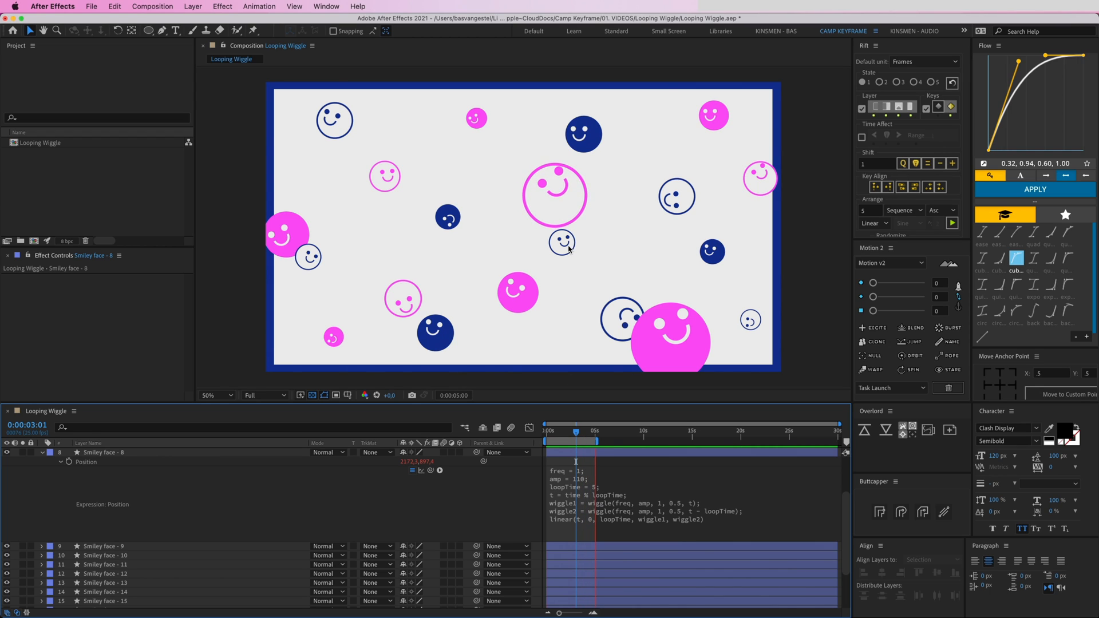
Collapse Smiley face - 8's expression view and bring up Copy Expression Only on Position.
{"action": "left_click", "coordinate": [573, 439]}
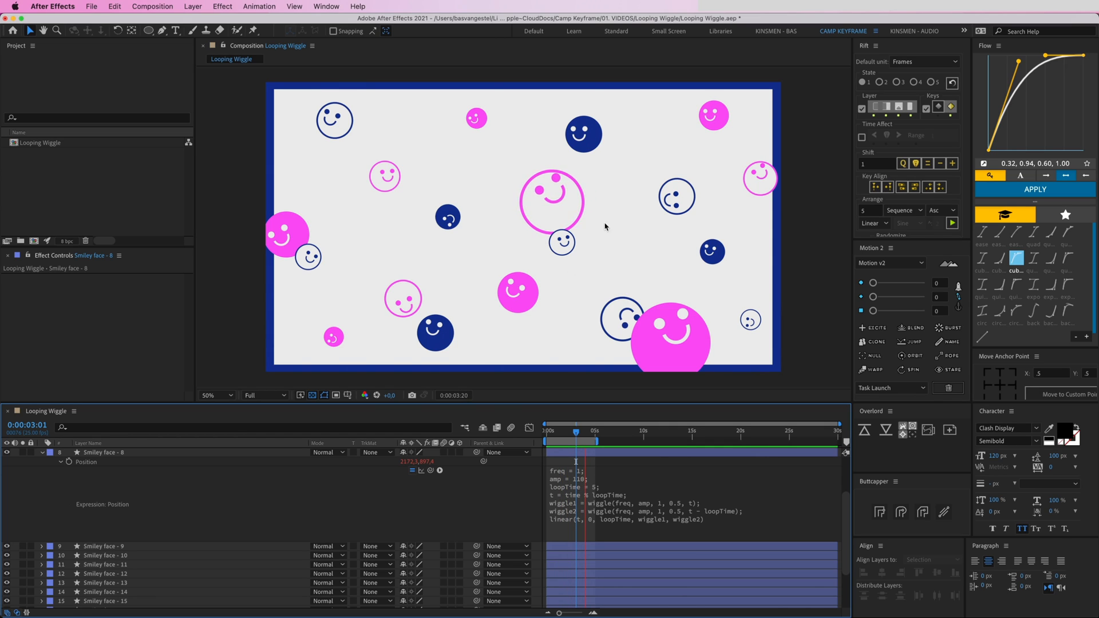
{"action": "left_click", "coordinate": [564, 439]}
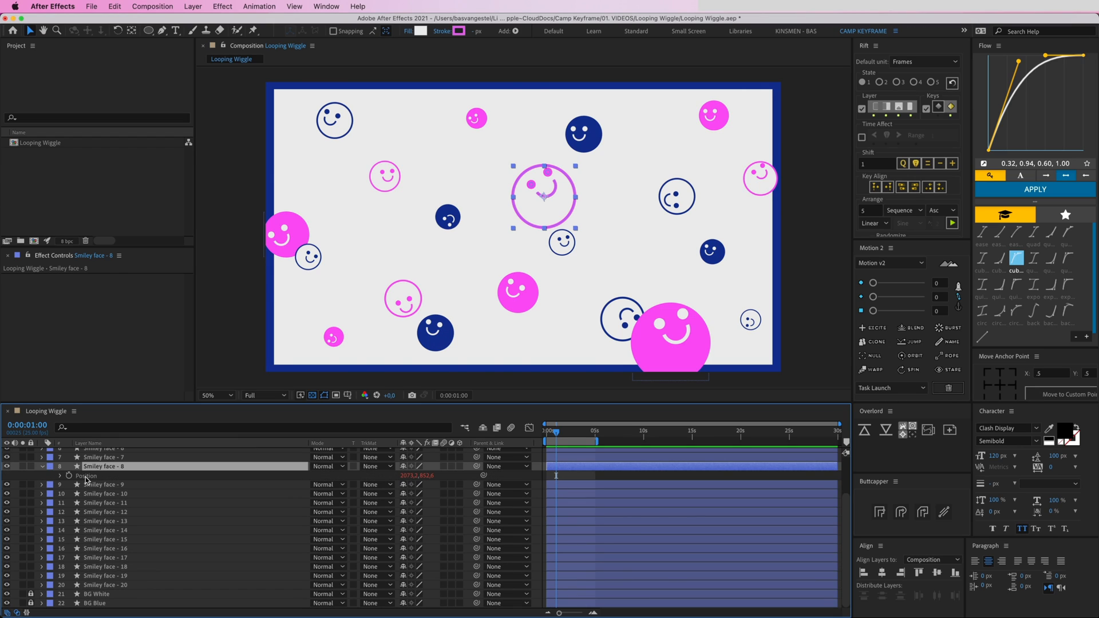
{"action": "right_click", "coordinate": [86, 476]}
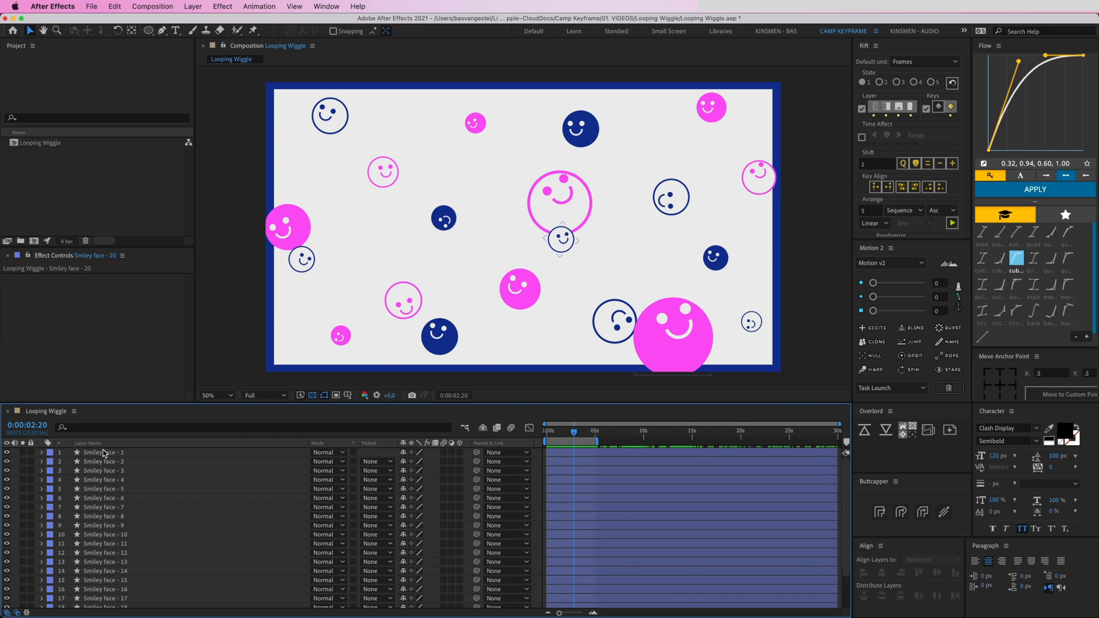
Add an expression to Smiley face - 1's Rotation, then select Smiley face - 2's looping Position expression text.
{"action": "left_click", "coordinate": [104, 452]}
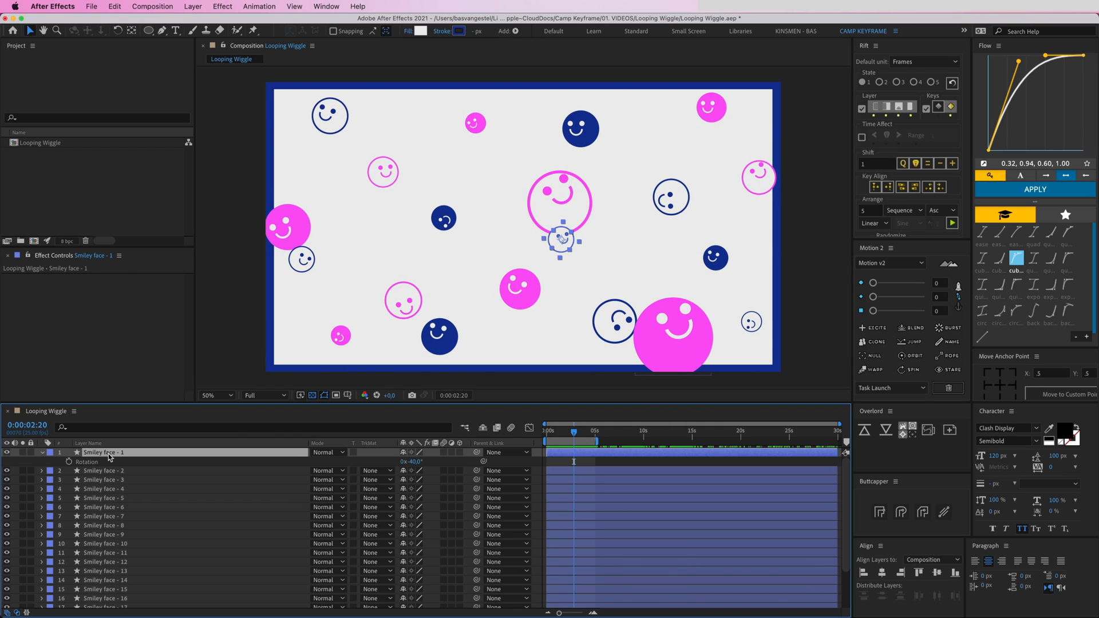
{"action": "mouse_move", "coordinate": [70, 461]}
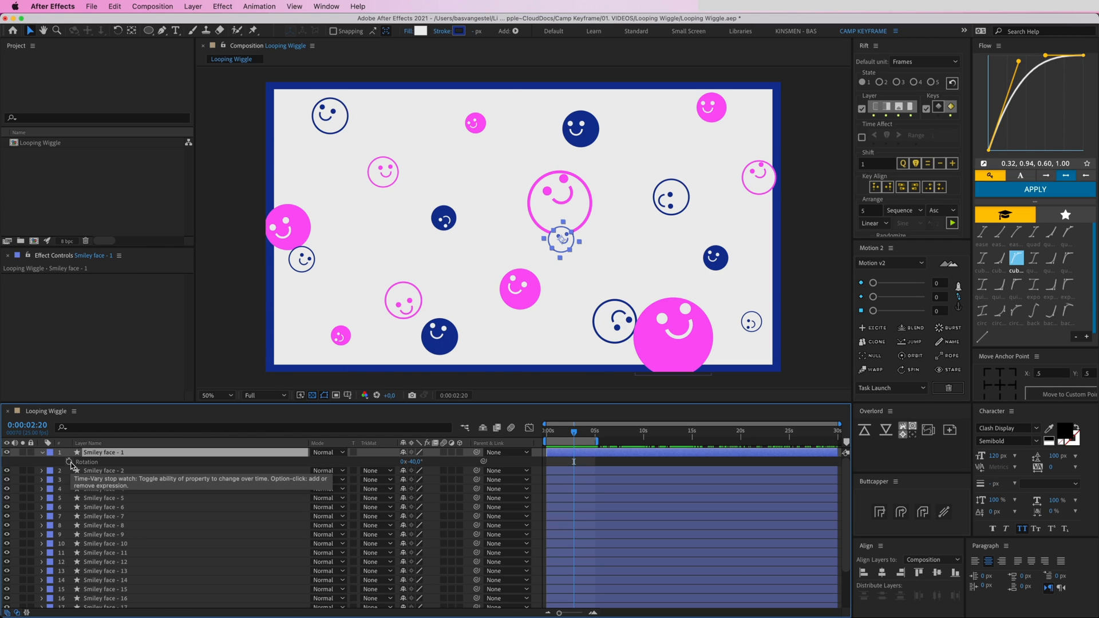
{"action": "left_click", "coordinate": [70, 461]}
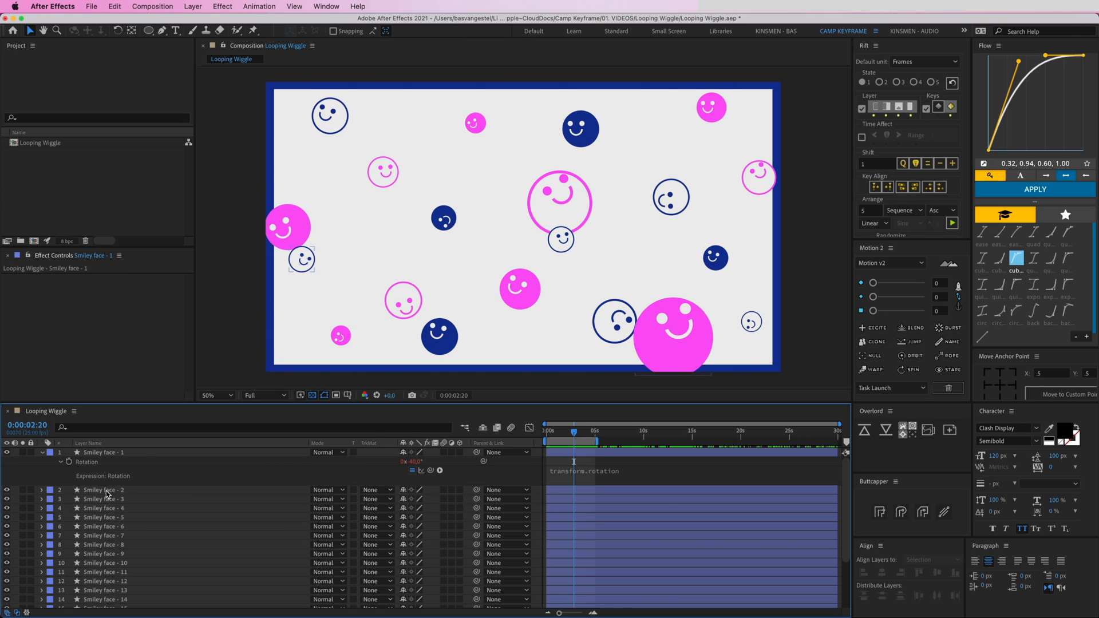
{"action": "left_click", "coordinate": [105, 488]}
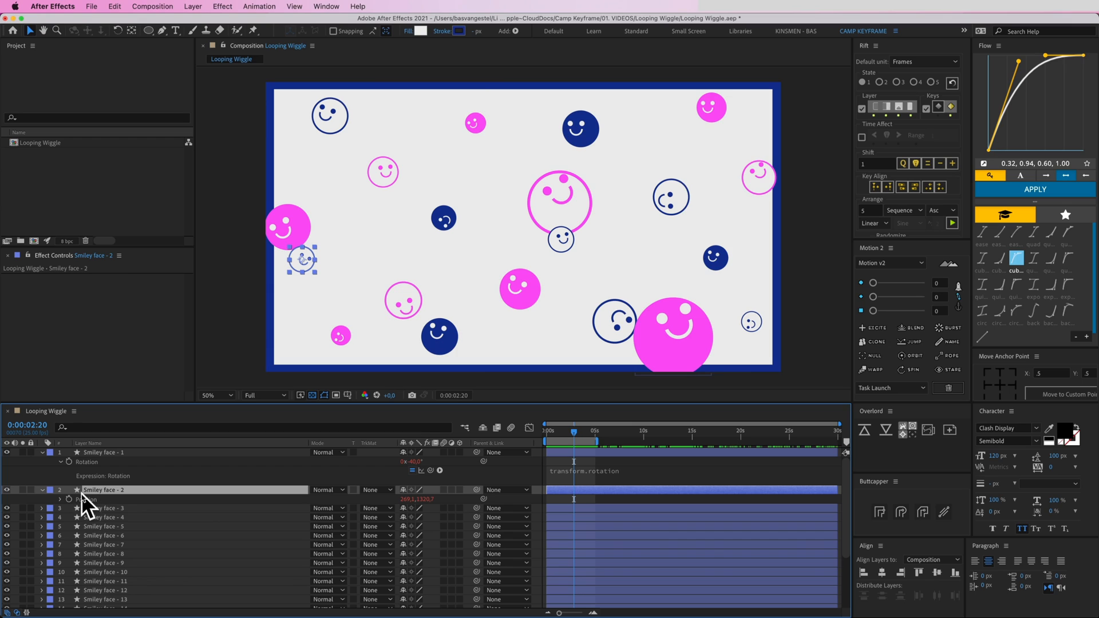
{"action": "left_click", "coordinate": [61, 500]}
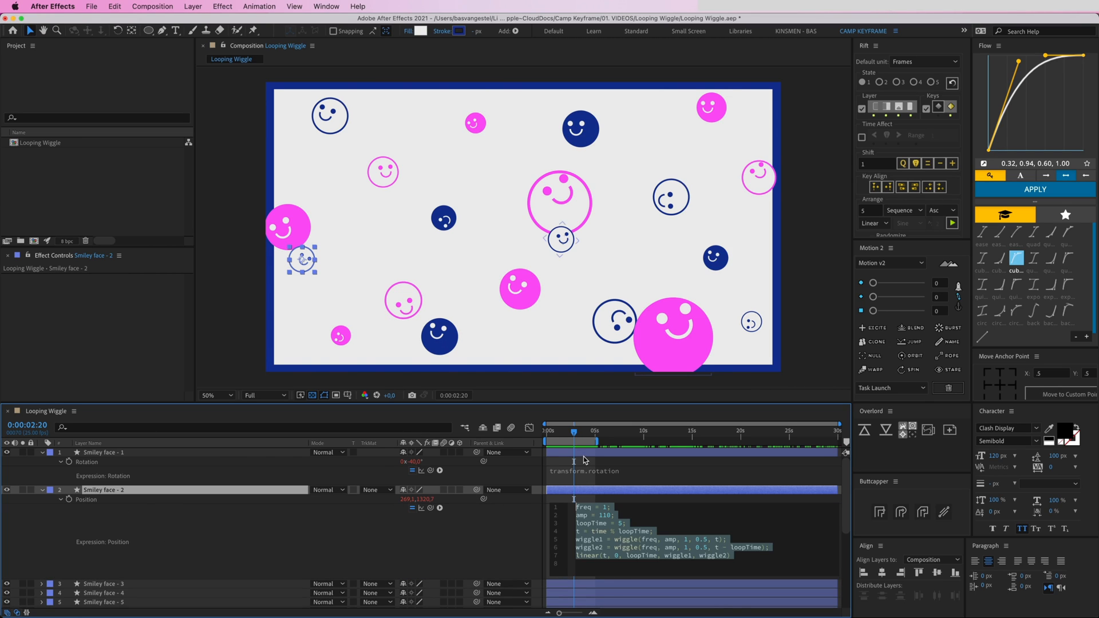
Paste the looping expression into Smiley face - 1's Rotation and preview the composition.
{"action": "left_click", "coordinate": [103, 452]}
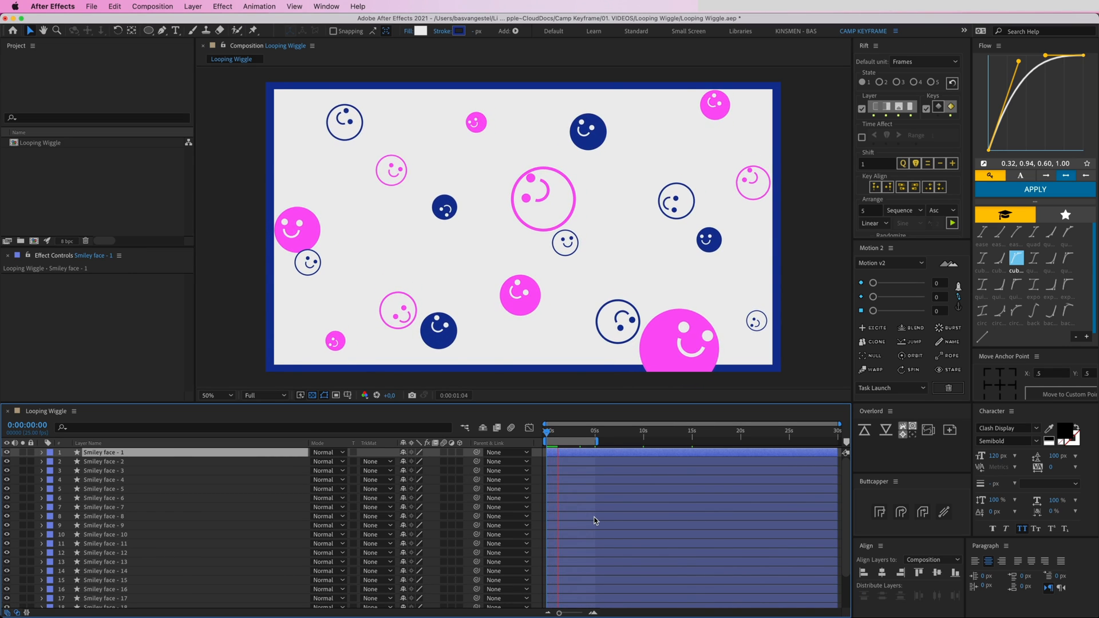
{"action": "left_click", "coordinate": [557, 442]}
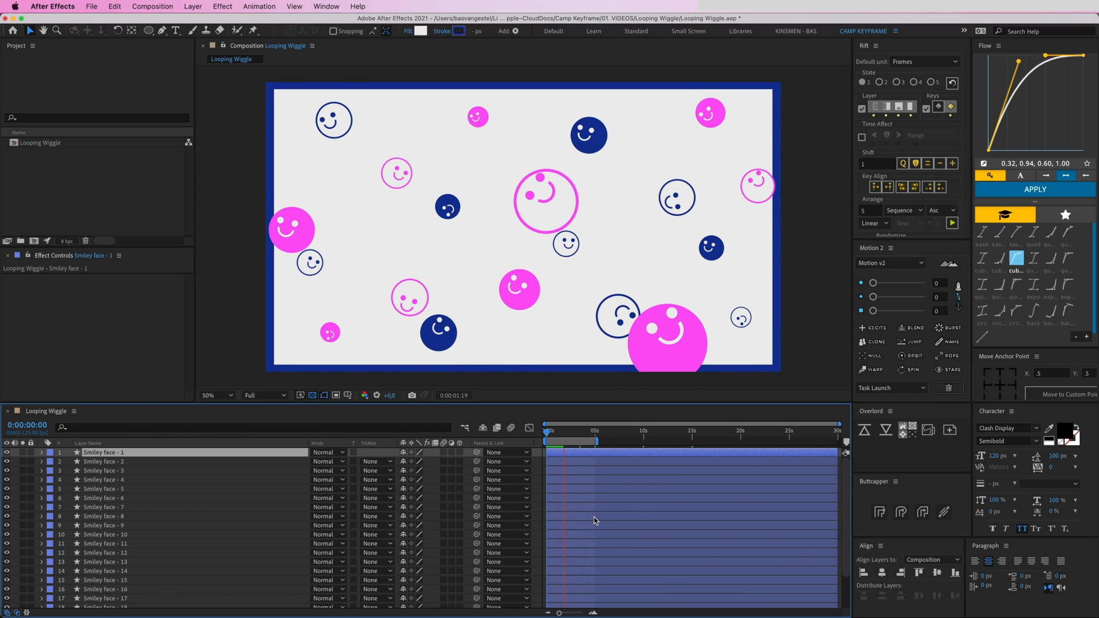